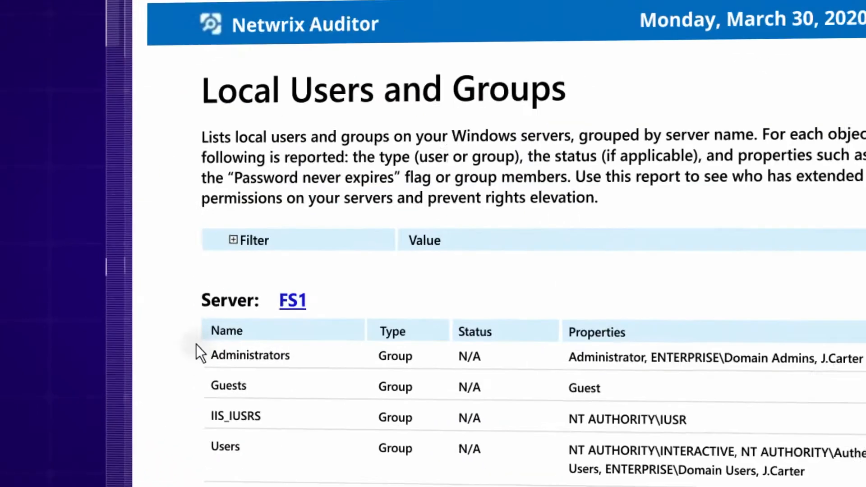
# Scroll down through the Local Users and Groups report before switching to All Alerts
pyautogui.scroll(-3)
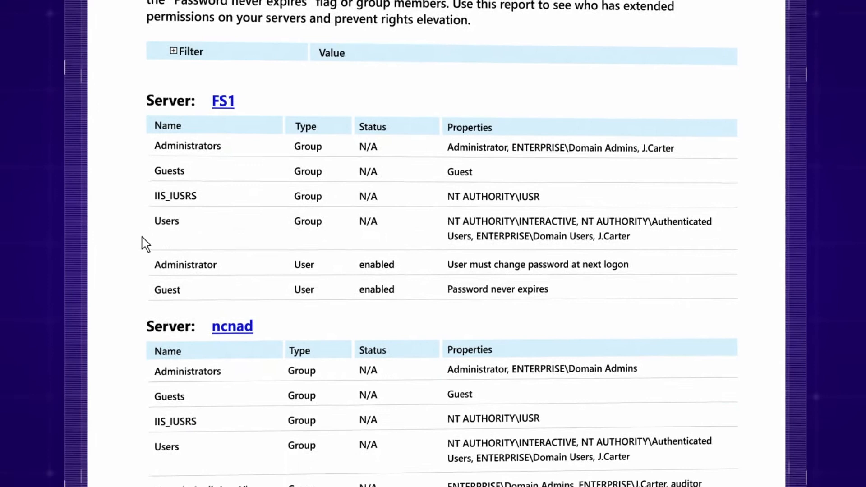
pyautogui.scroll(-3)
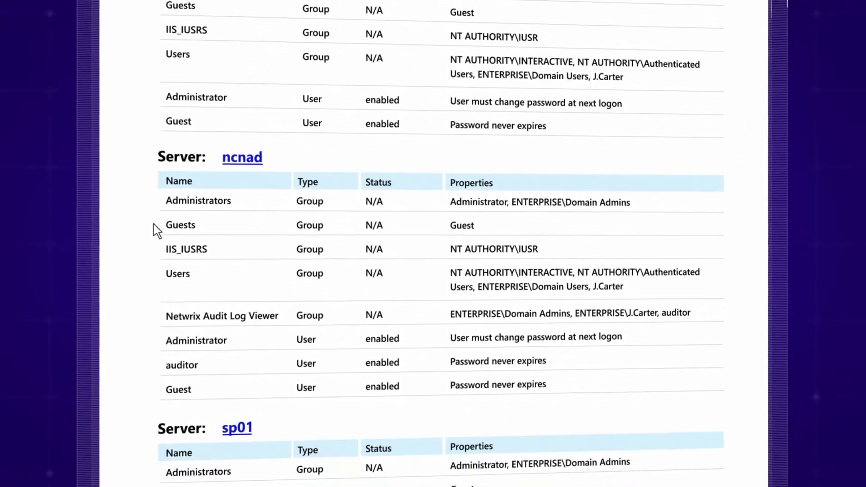
pyautogui.scroll(-3)
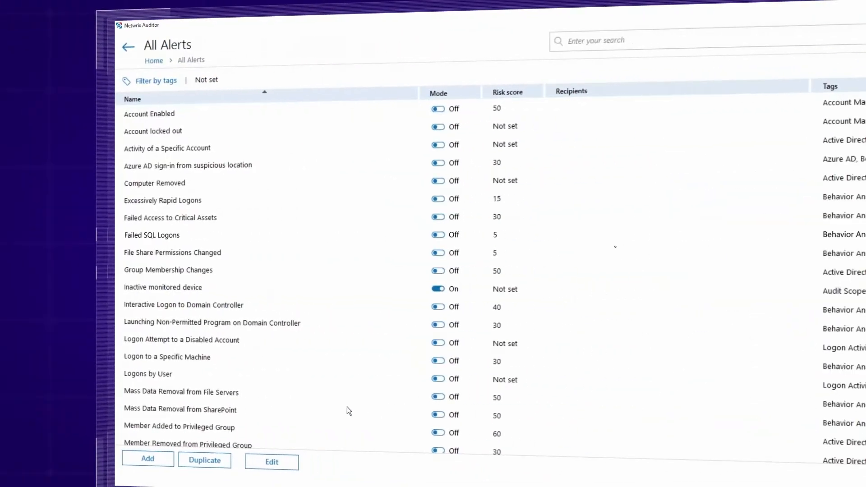
# Create a new alert named 'Detect Software Installation' and go to its filter settings
pyautogui.click(147, 459)
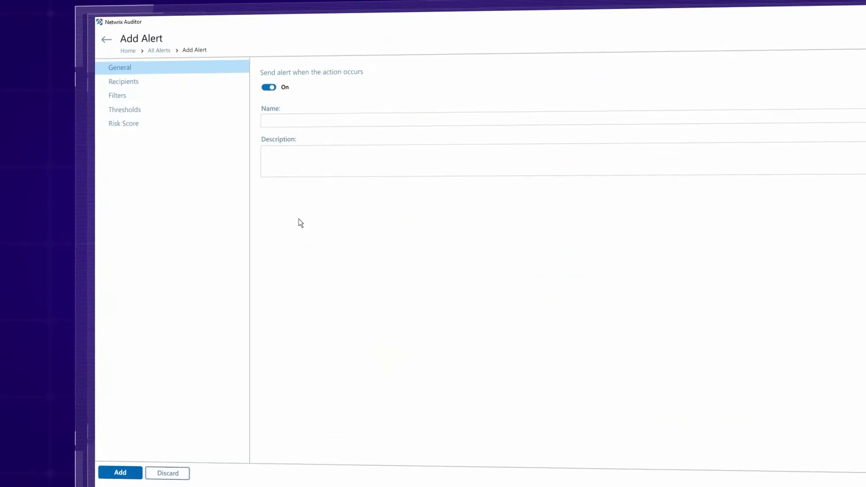
pyautogui.write('Detect Software Installation')
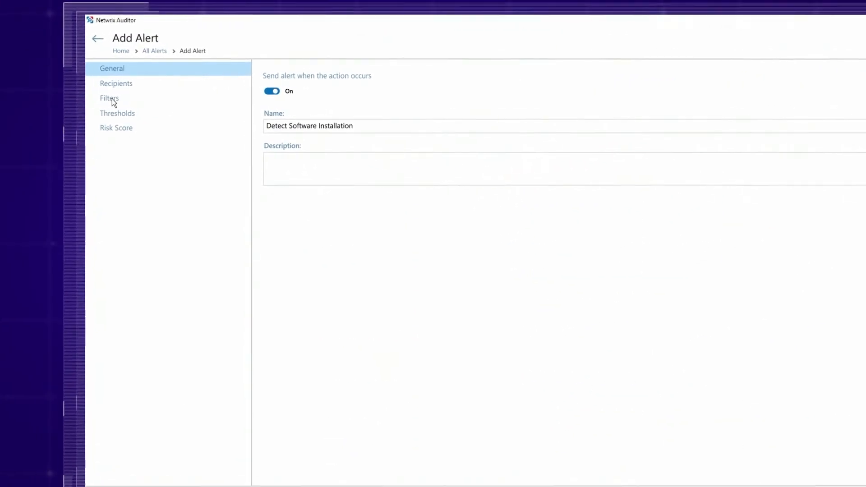
pyautogui.click(109, 98)
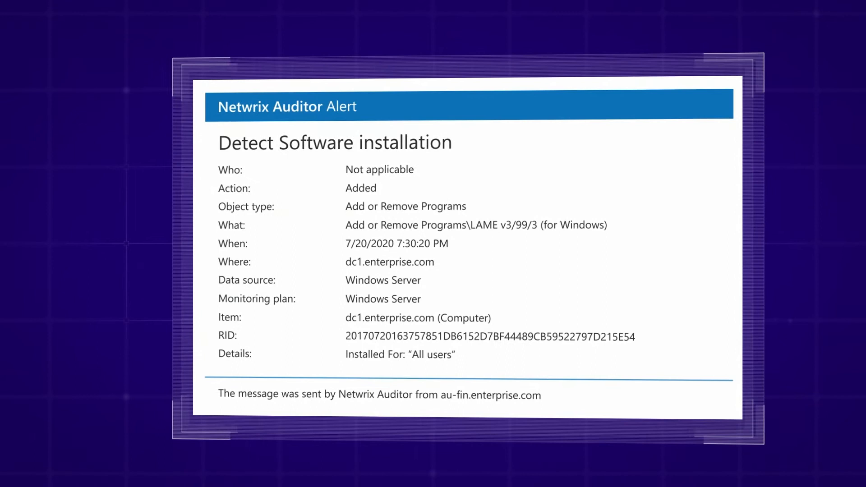
# Expand Windows Server reports and bring up the All Windows Server Changes report
pyautogui.click(287, 237)
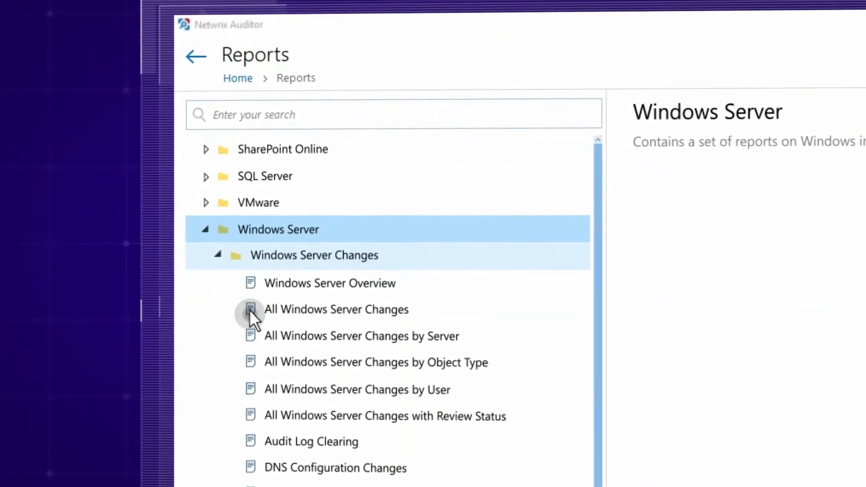
pyautogui.click(335, 309)
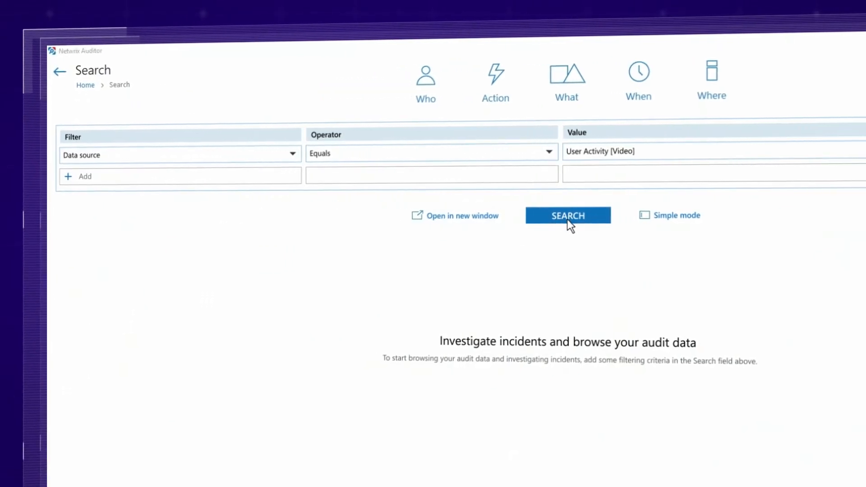
# Run the User Activity [Video] search and play the dc1.enterprise.com recording at 100% size
pyautogui.click(567, 216)
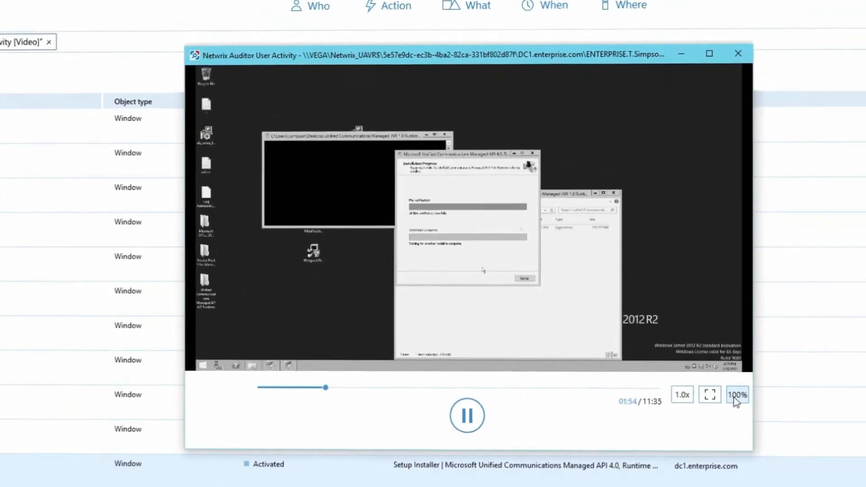
pyautogui.click(737, 394)
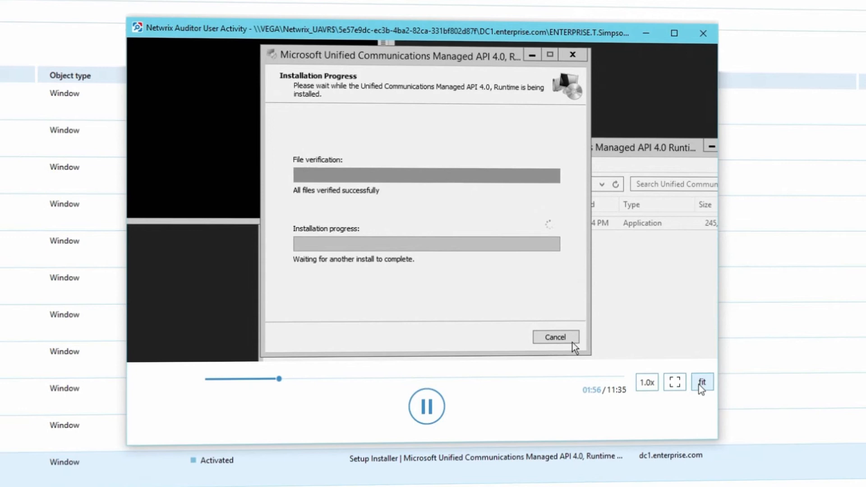